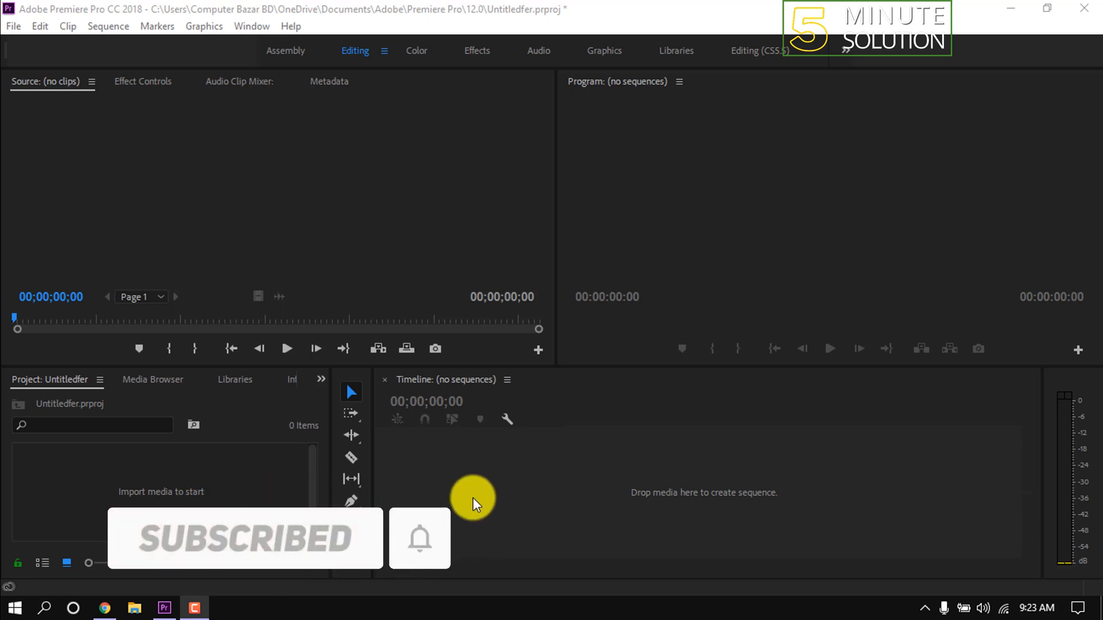
Step: Start a new legacy title from the File > New menu
{"action": "left_click", "coordinate": [12, 26]}
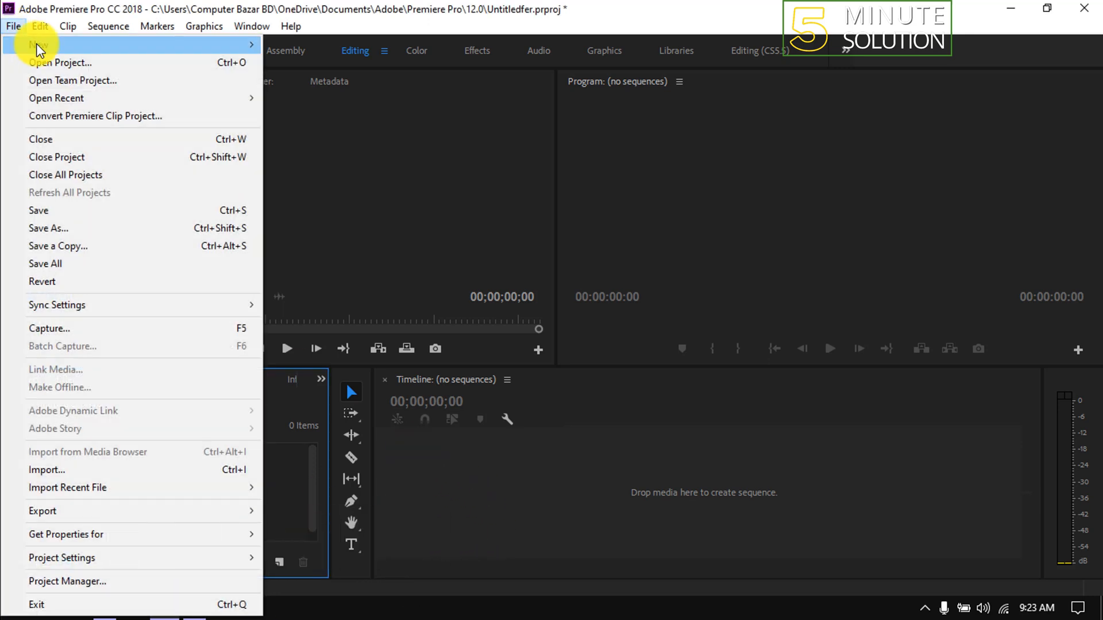
{"action": "left_click", "coordinate": [38, 44]}
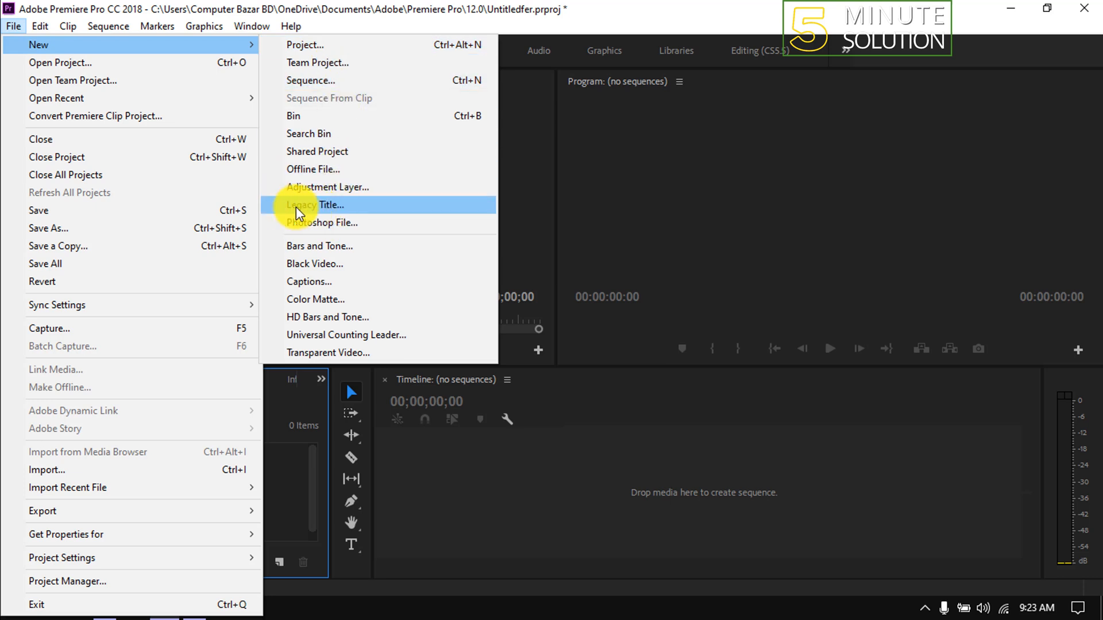
{"action": "left_click", "coordinate": [326, 205]}
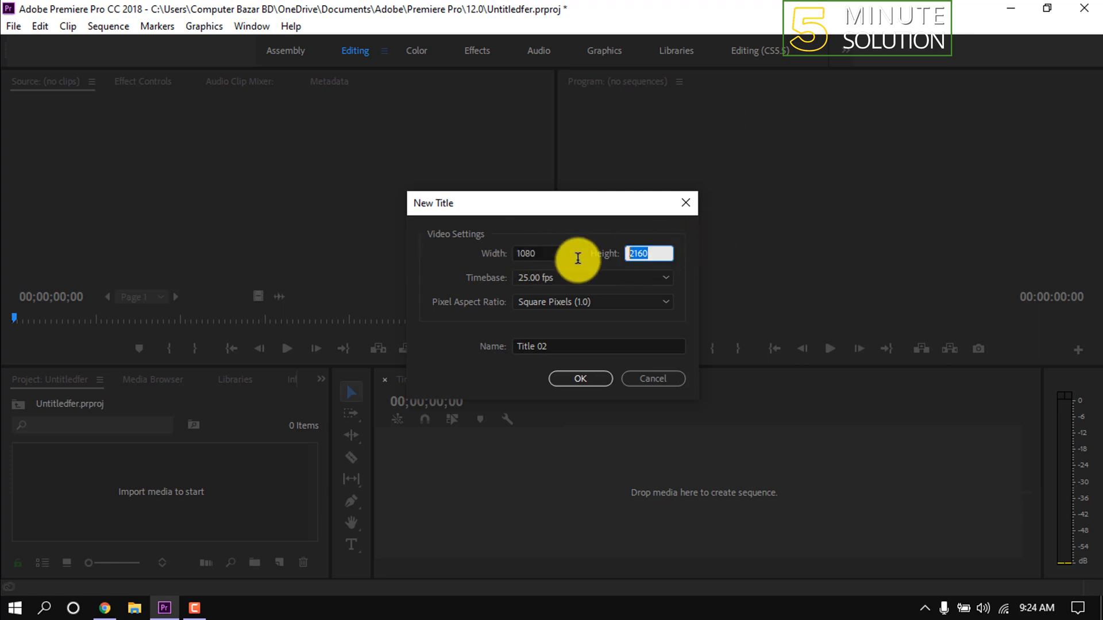
Step: Create Title 02 at 1080×720 height with a 25 fps timebase
{"action": "left_click", "coordinate": [593, 277]}
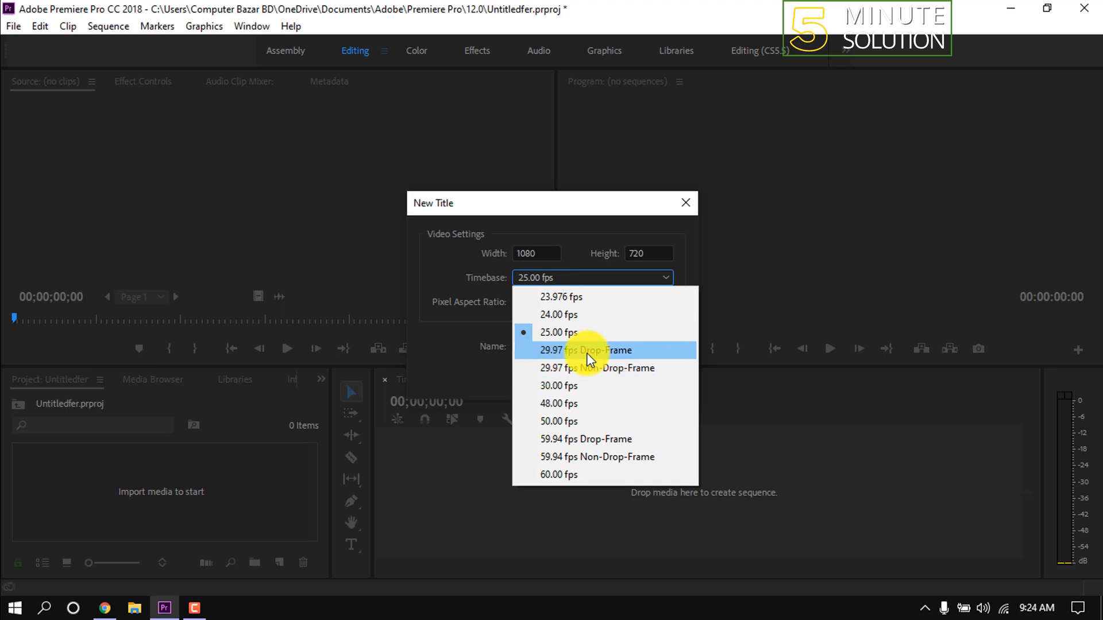
{"action": "left_click", "coordinate": [558, 332]}
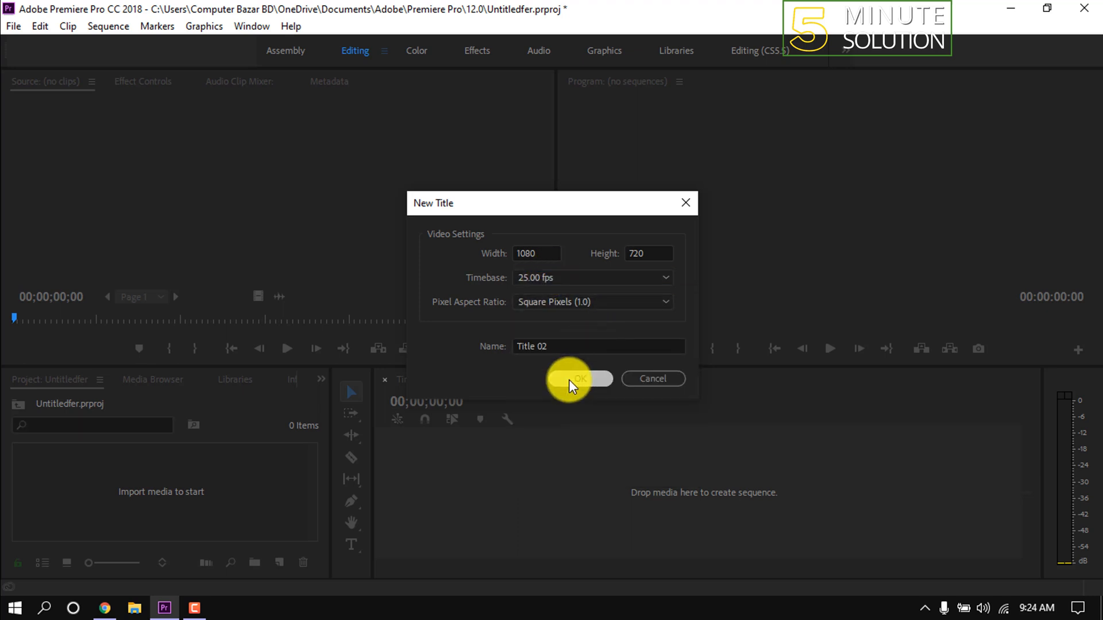
{"action": "left_click", "coordinate": [571, 378]}
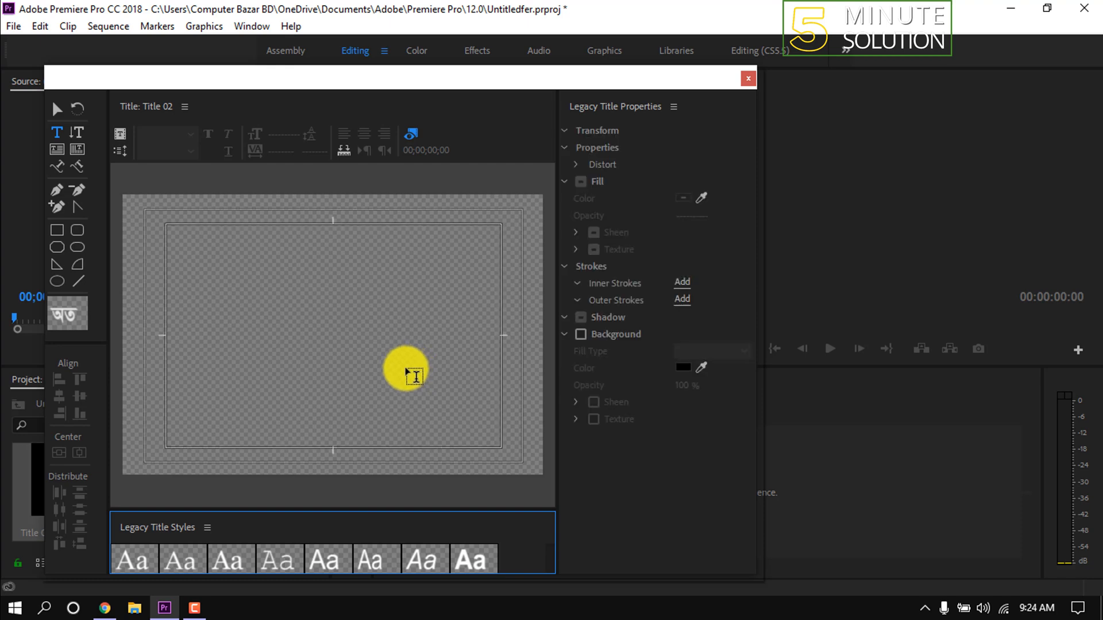
Step: Place a text cursor on the canvas, choose Bauhaus 93, and type 'TIT'
{"action": "left_click", "coordinate": [288, 334]}
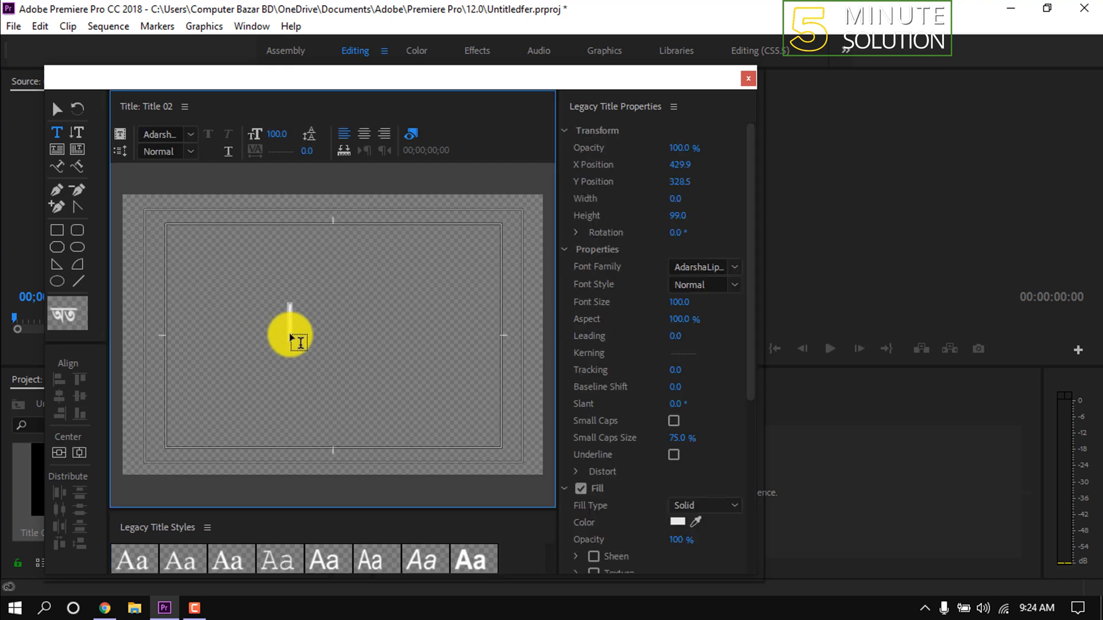
{"action": "left_click", "coordinate": [733, 267]}
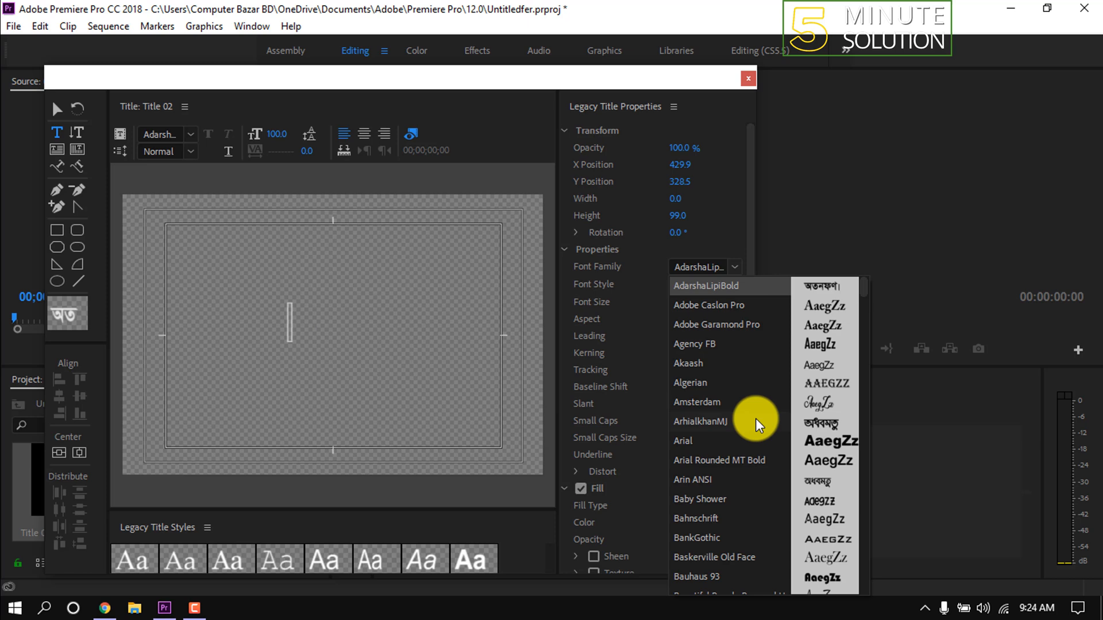
{"action": "mouse_move", "coordinate": [679, 580]}
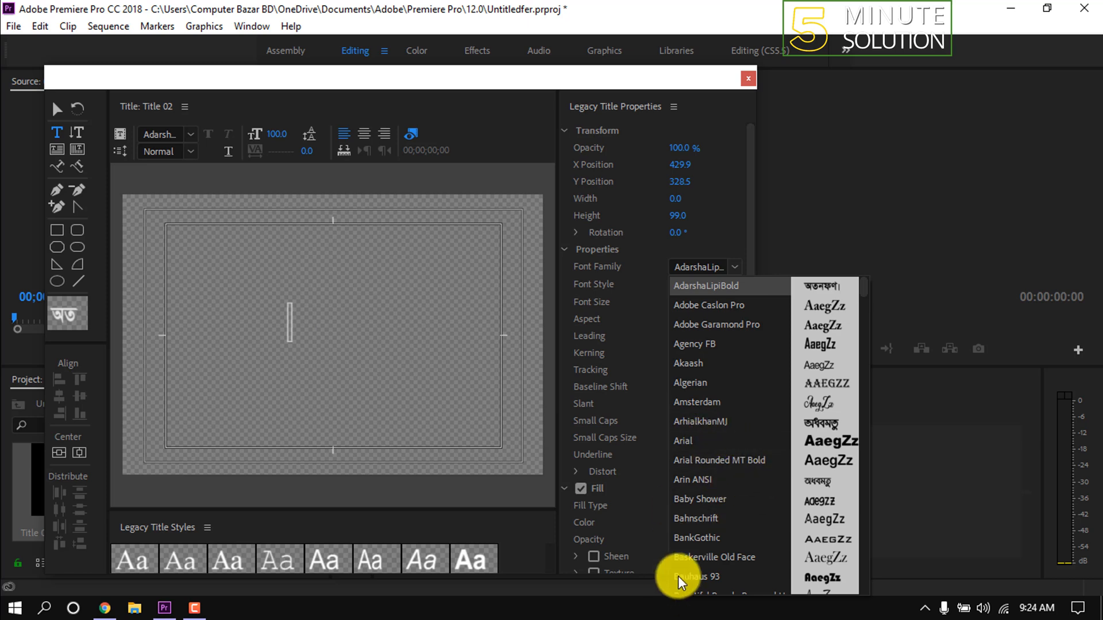
{"action": "left_click", "coordinate": [698, 577]}
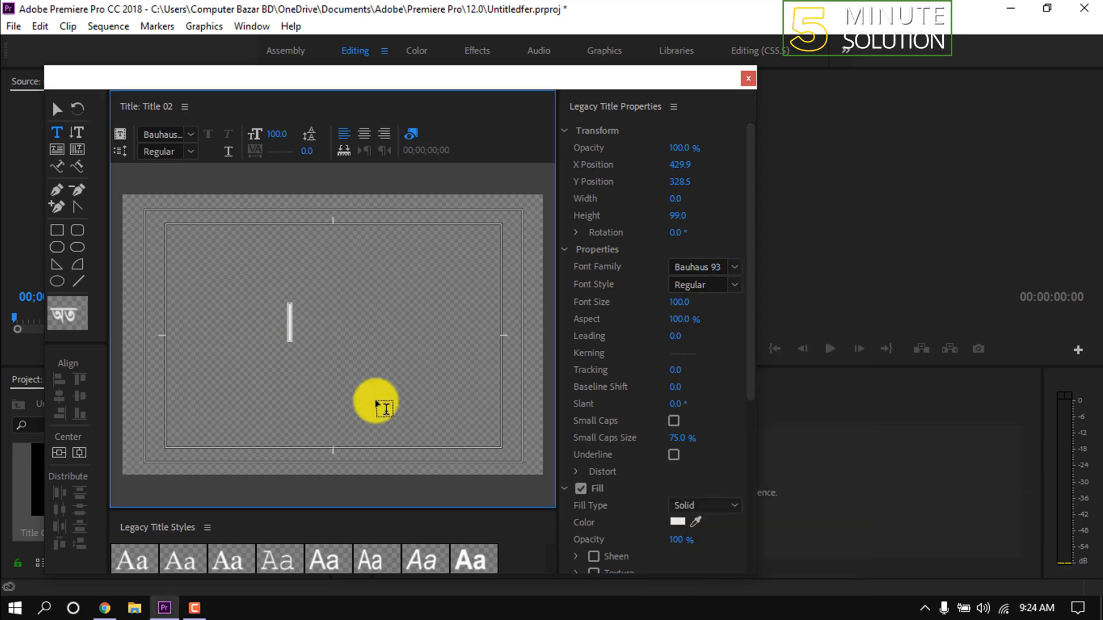
{"action": "type", "text": "TITLE"}
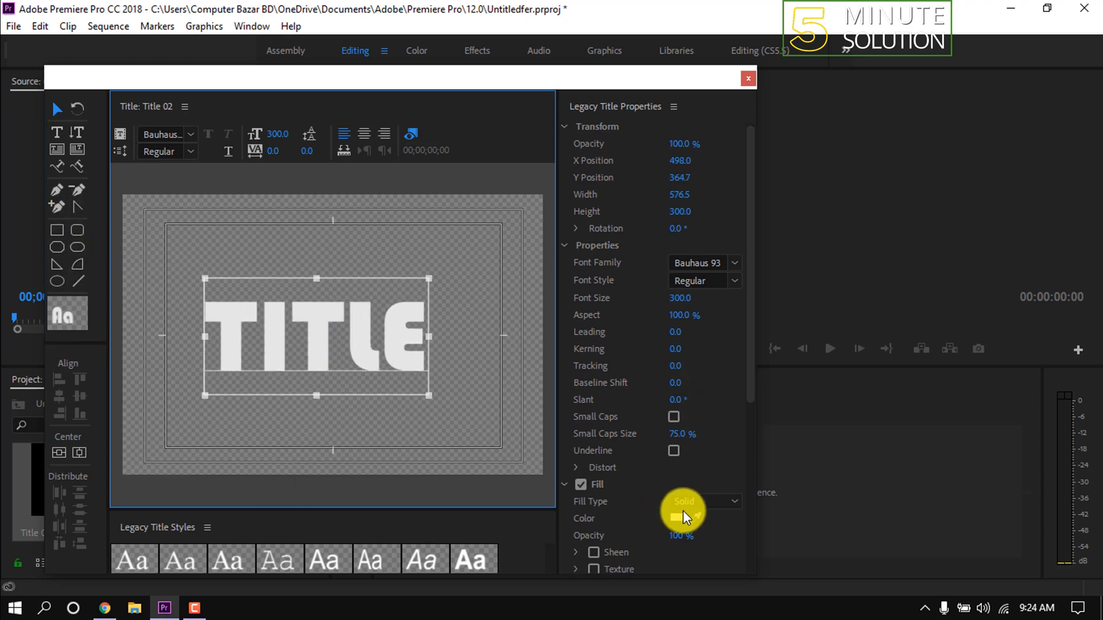
Step: Open the fill colour picker for the 'TITLE' text
{"action": "left_click", "coordinate": [677, 518]}
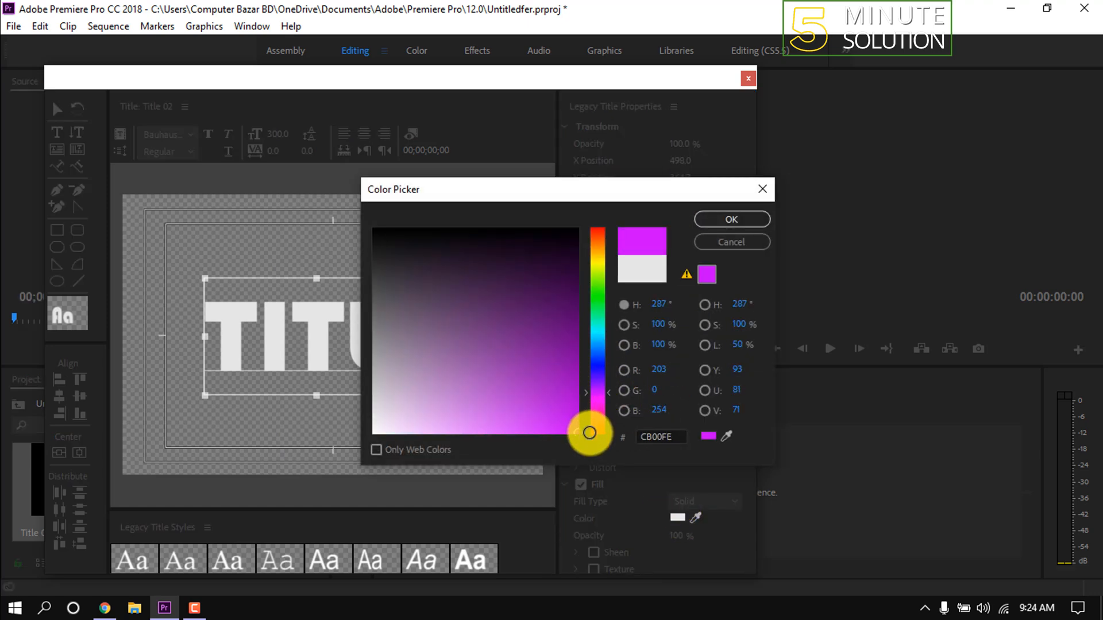
Step: Apply magenta fill CB00FE to 'TITLE' and close the title editor
{"action": "left_click", "coordinate": [730, 219]}
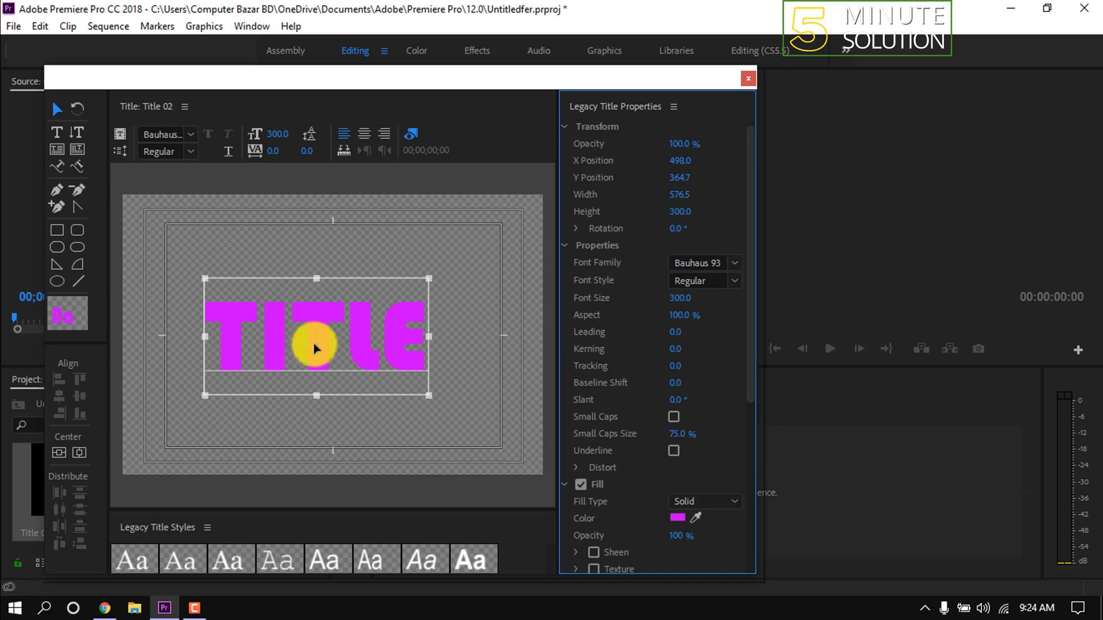
{"action": "left_click", "coordinate": [699, 281]}
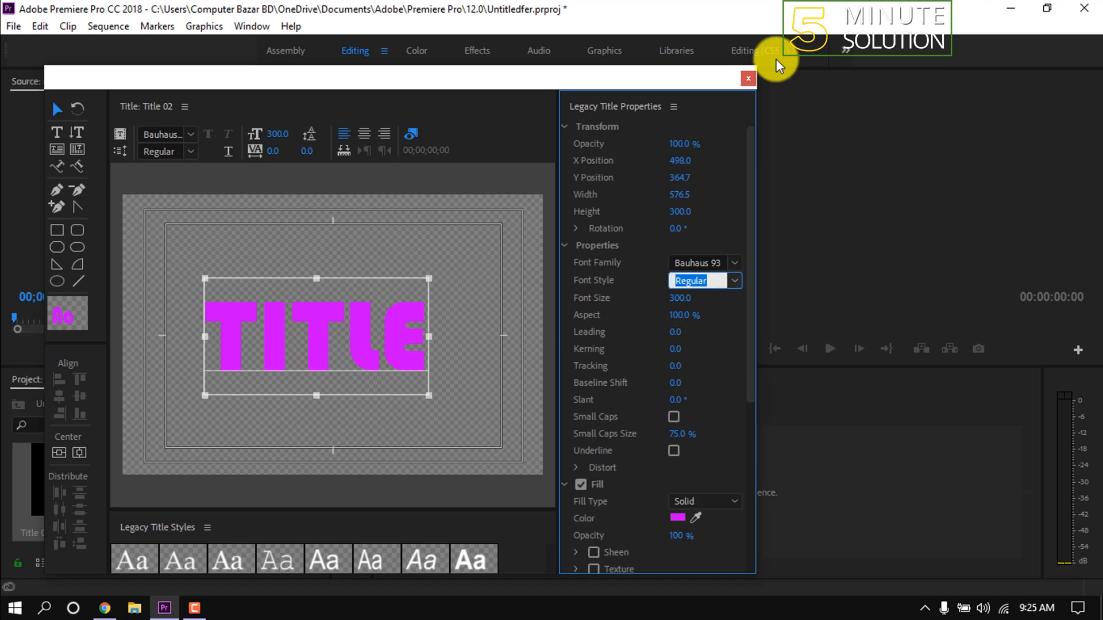
{"action": "left_click", "coordinate": [749, 79]}
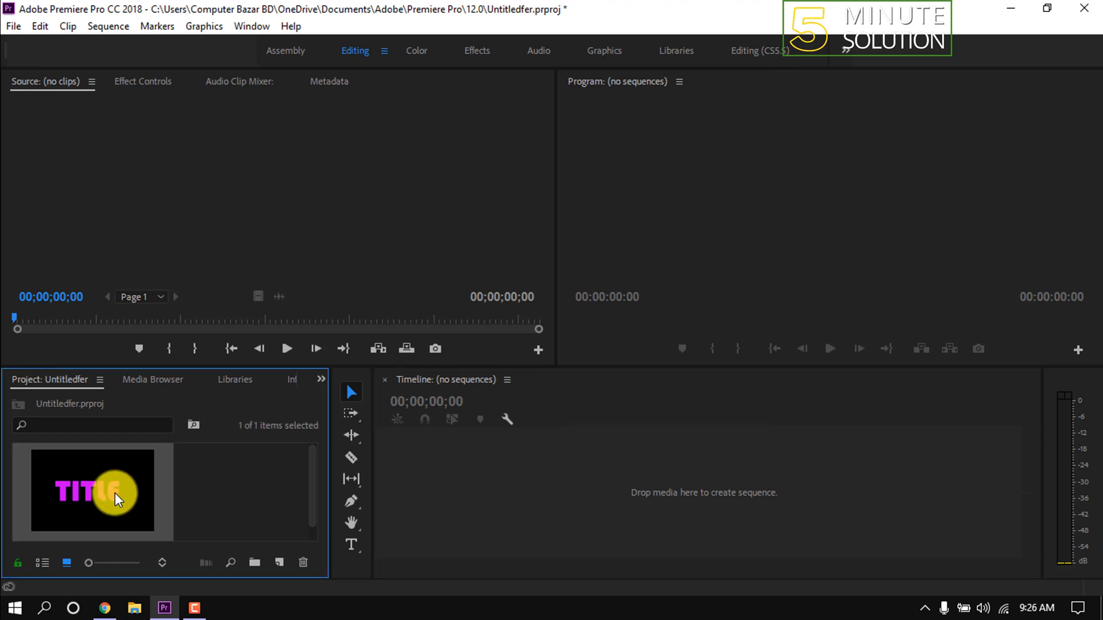
Step: Create a Title 02 sequence from the title clip via New Sequence From Clip
{"action": "right_click", "coordinate": [92, 493]}
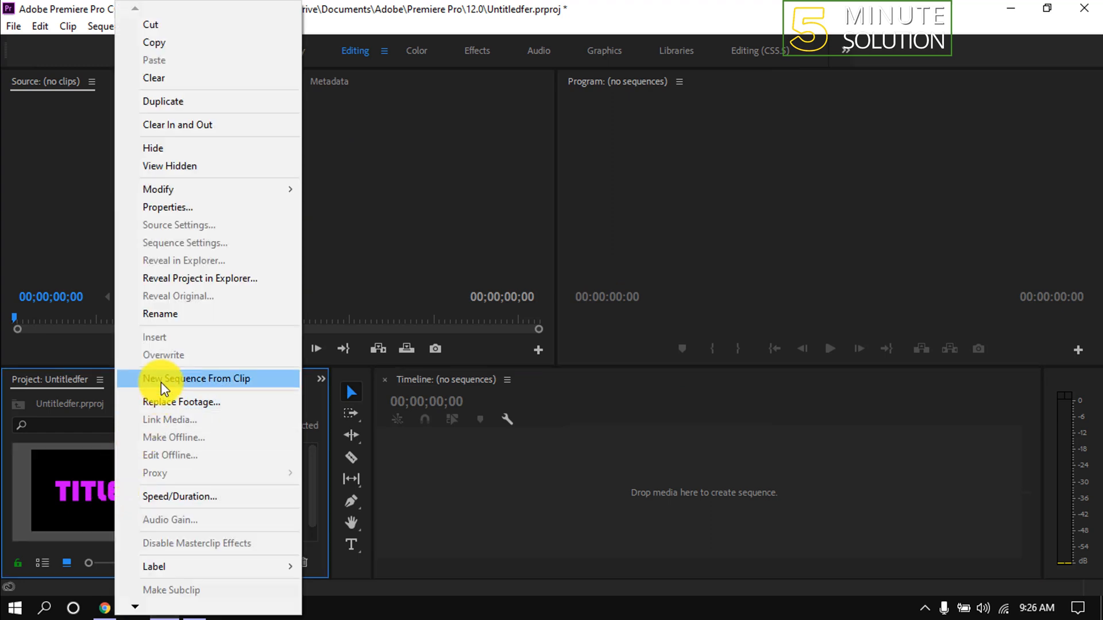
{"action": "left_click", "coordinate": [196, 378]}
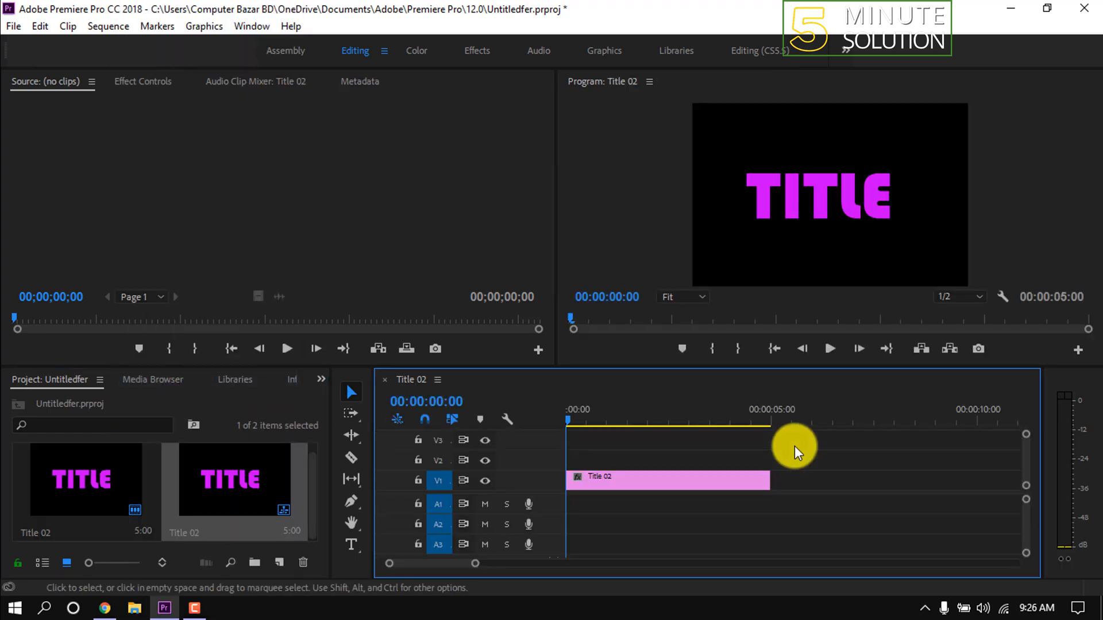